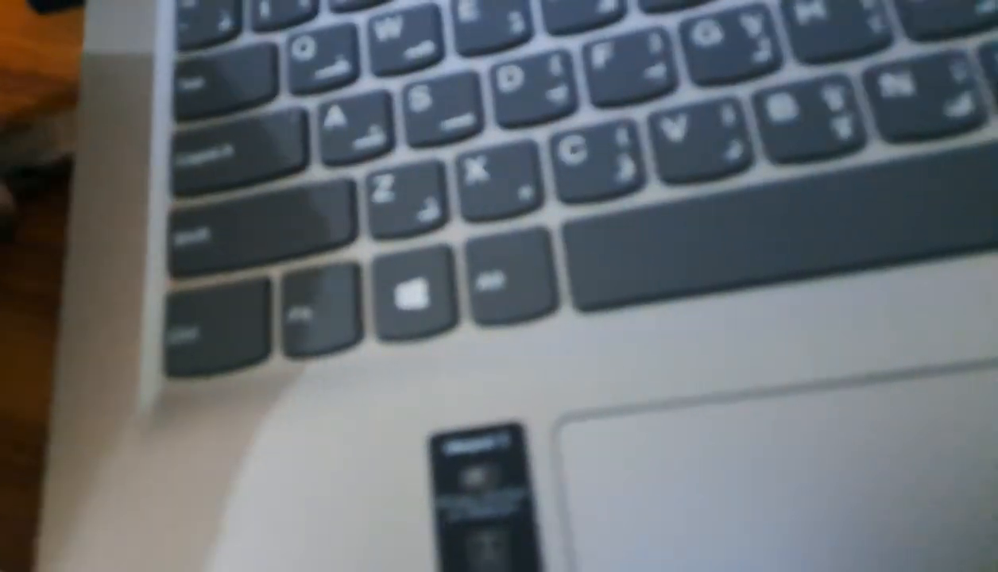
- Boot from the installer (F12) and reach the partition screen listing 500 MB, 48.3 GB, 189.6 GB
key("f12")
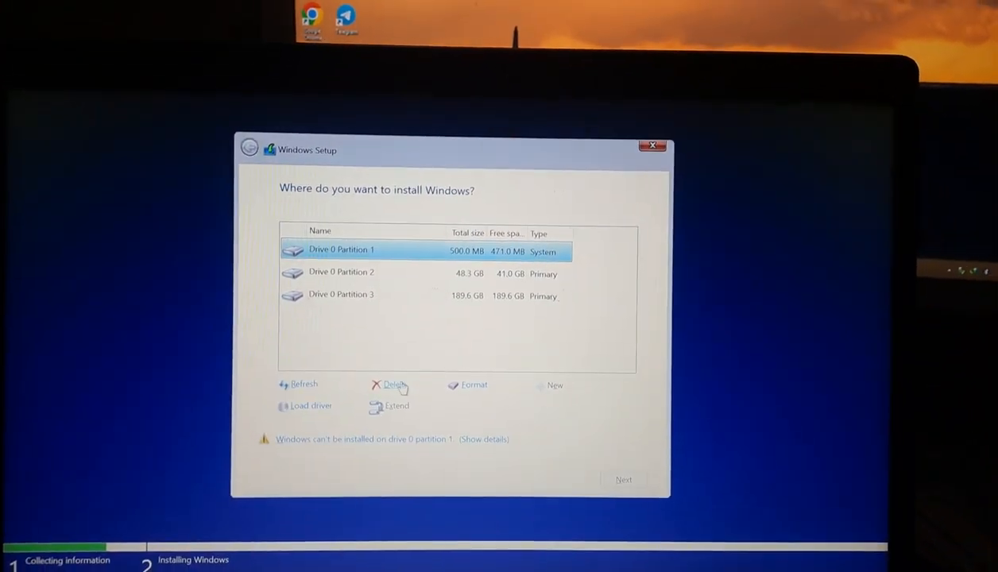
- Delete the 500 MB, 48.3 GB and 189.6 GB partitions, leaving 238.5 GB unallocated
left_click(389, 384)
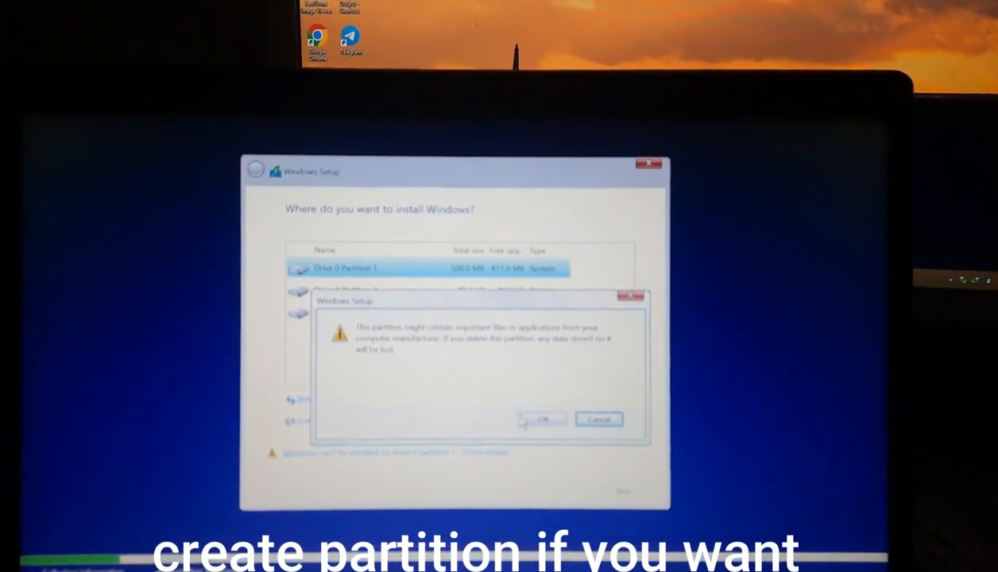
left_click(542, 419)
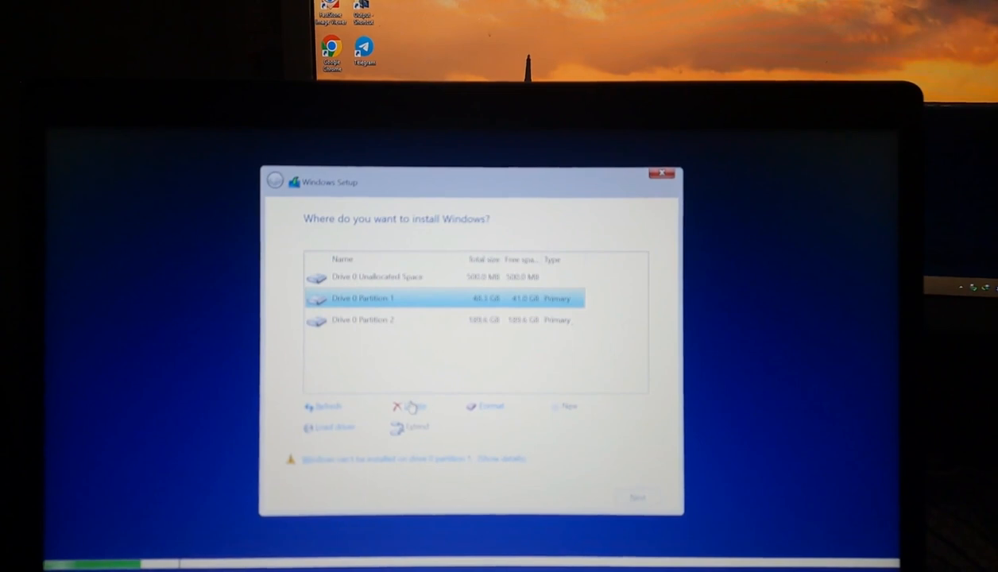
left_click(409, 406)
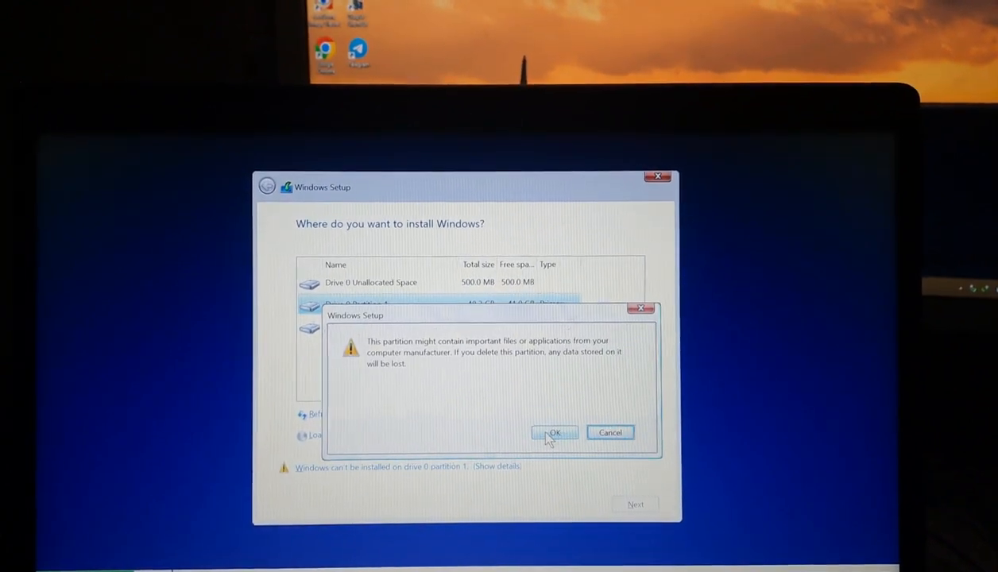
left_click(553, 432)
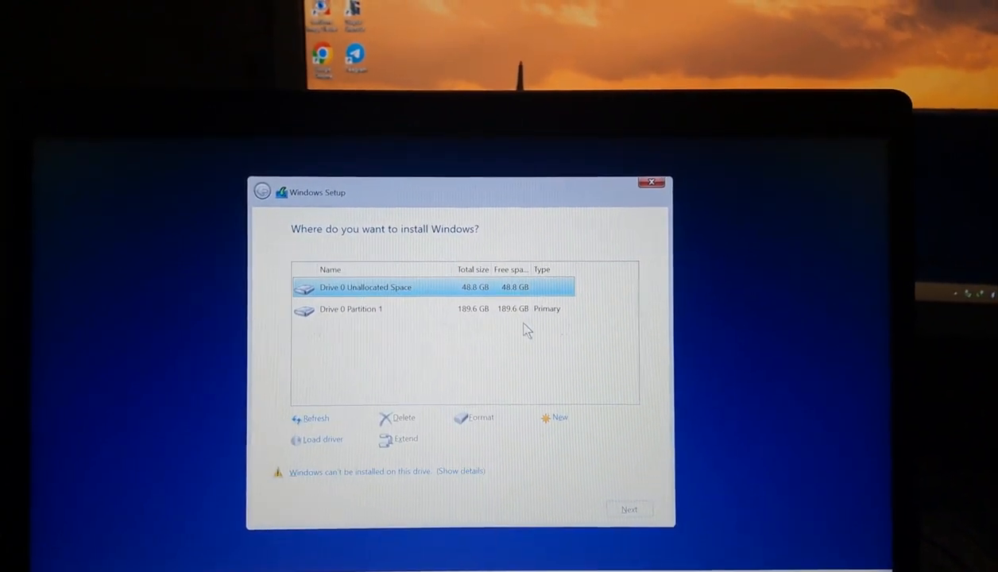
left_click(350, 309)
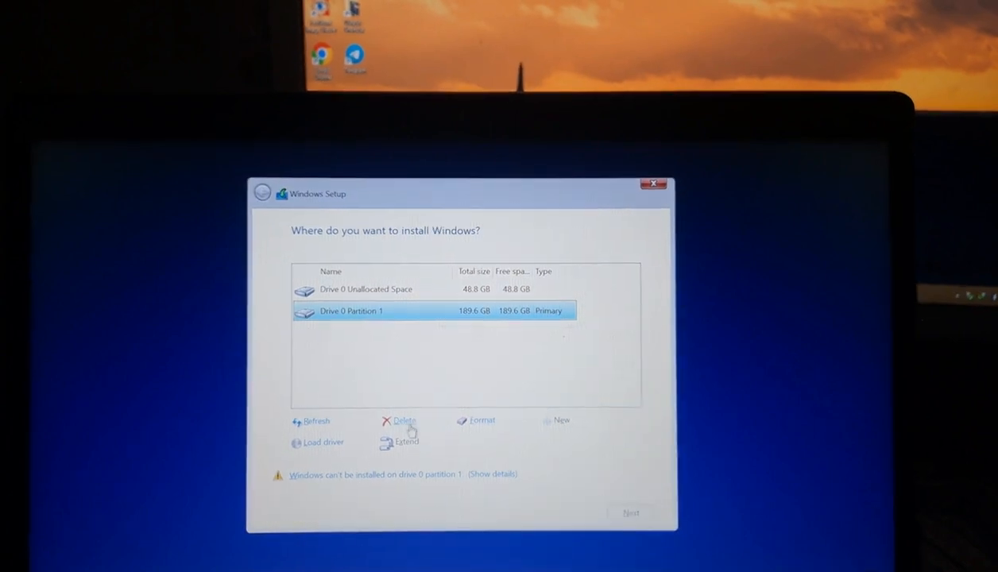
left_click(399, 420)
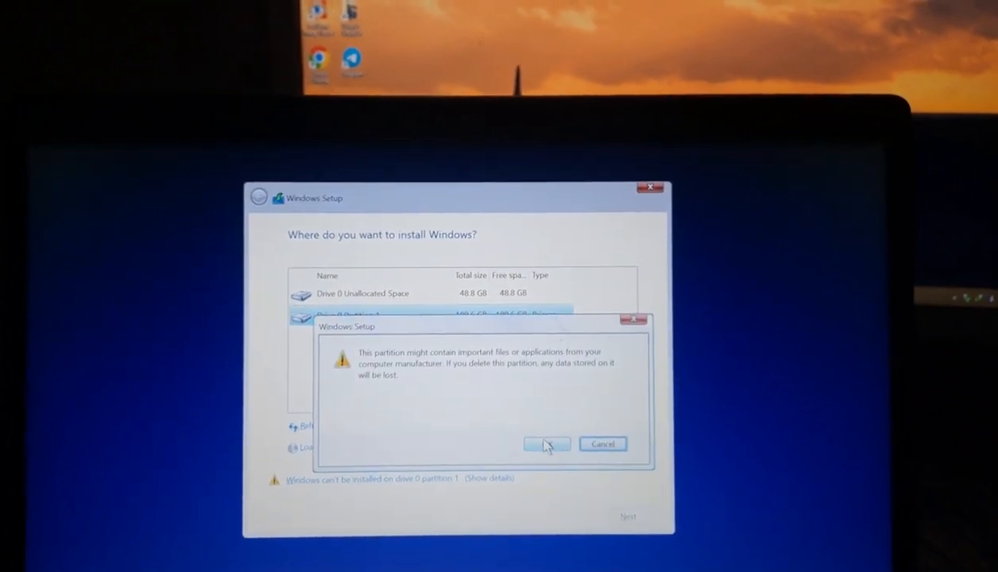
left_click(546, 444)
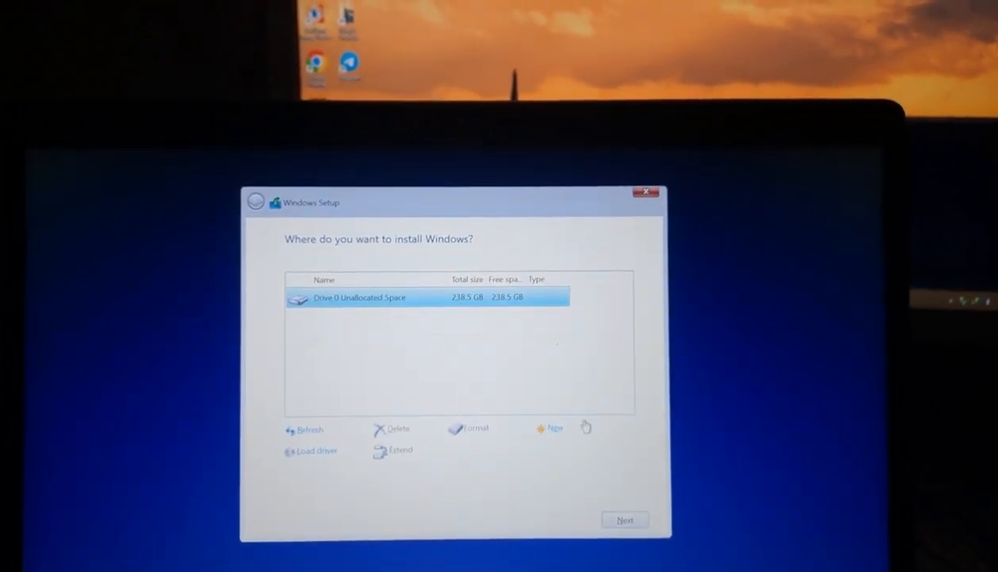
left_click(552, 429)
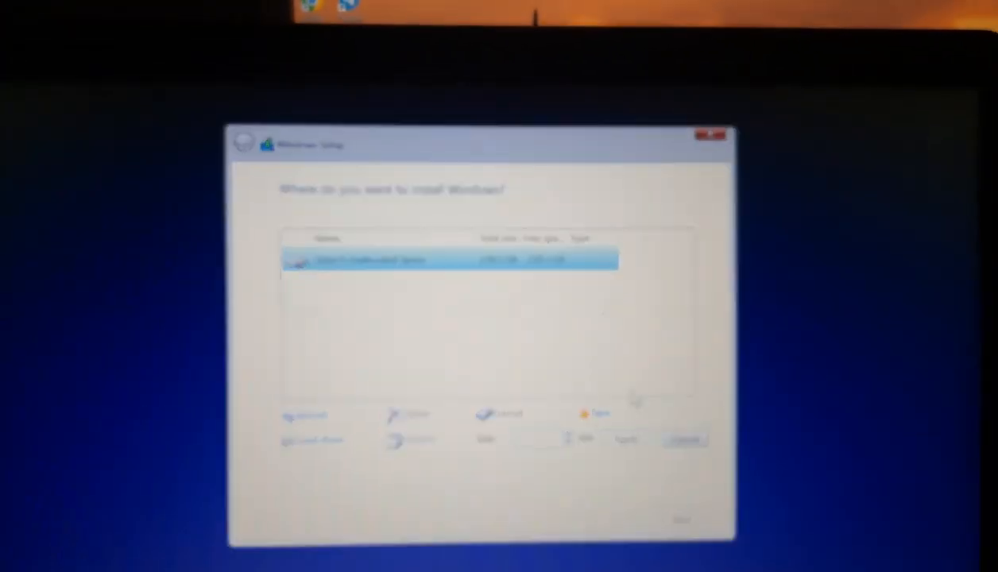
- Create a 65000 MB partition, accepting Setup's added recovery, system and MSR partitions
left_click(556, 401)
type("65000")
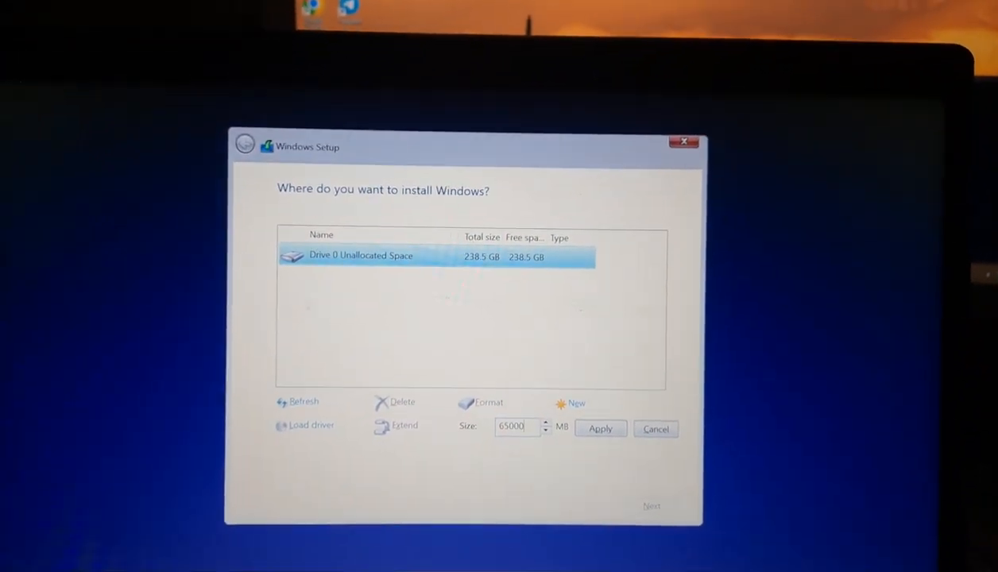
left_click(600, 428)
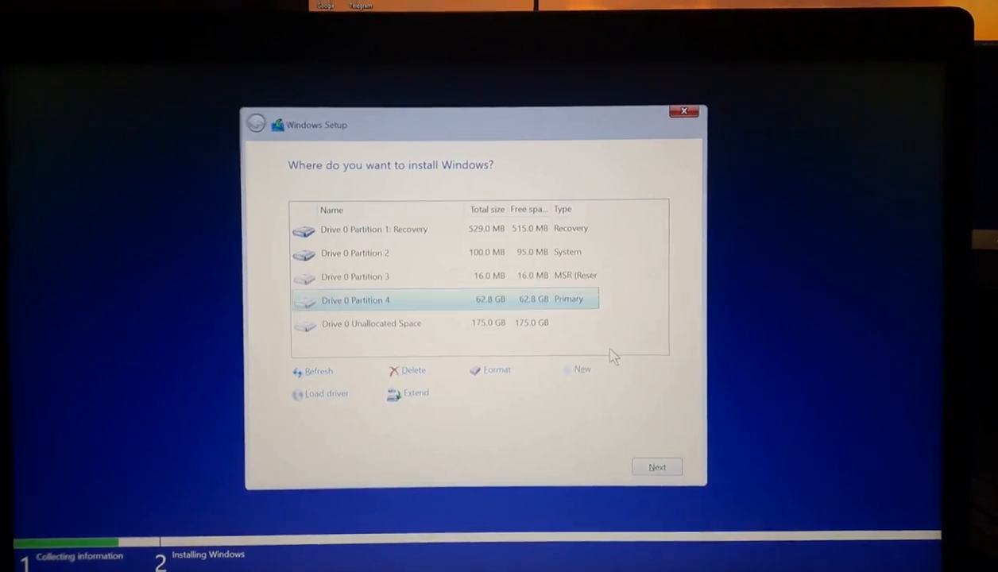
- Make the remaining 175.0 GB unallocated space into primary Partition 5 at maximum size
left_click(370, 322)
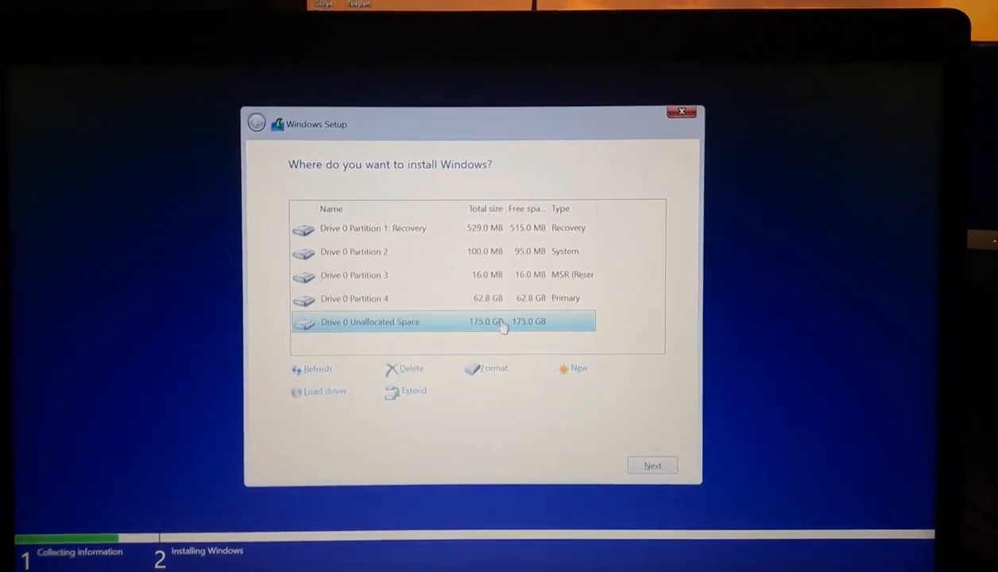
left_click(578, 368)
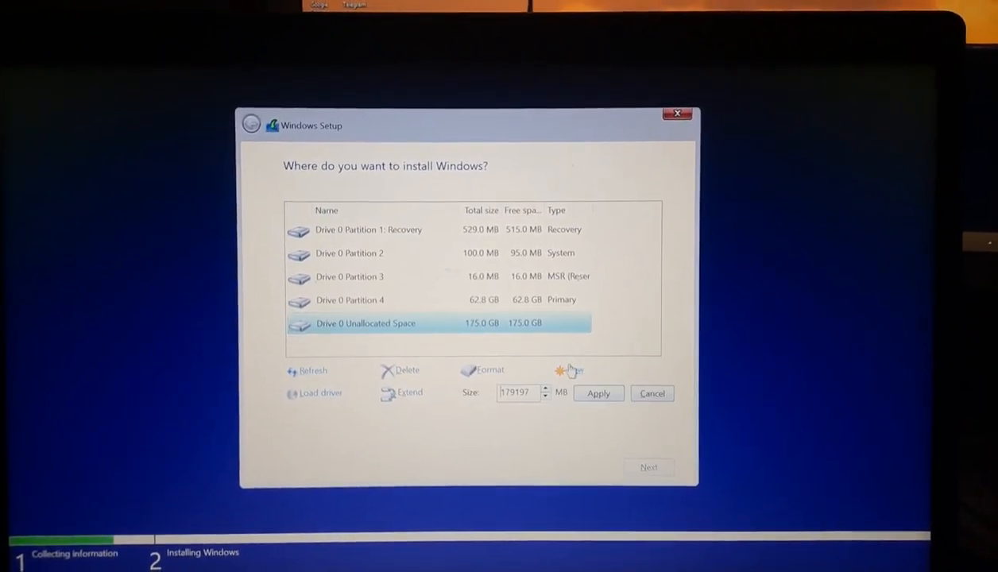
left_click(597, 393)
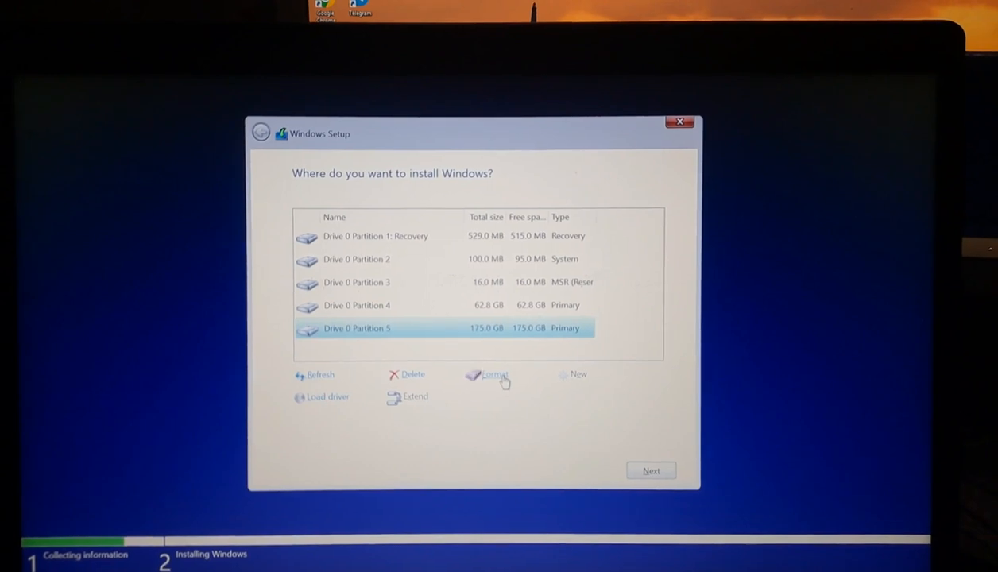
- Format Partition 5 (174.9 GB free), then select the 62.8 GB Partition 4
left_click(491, 374)
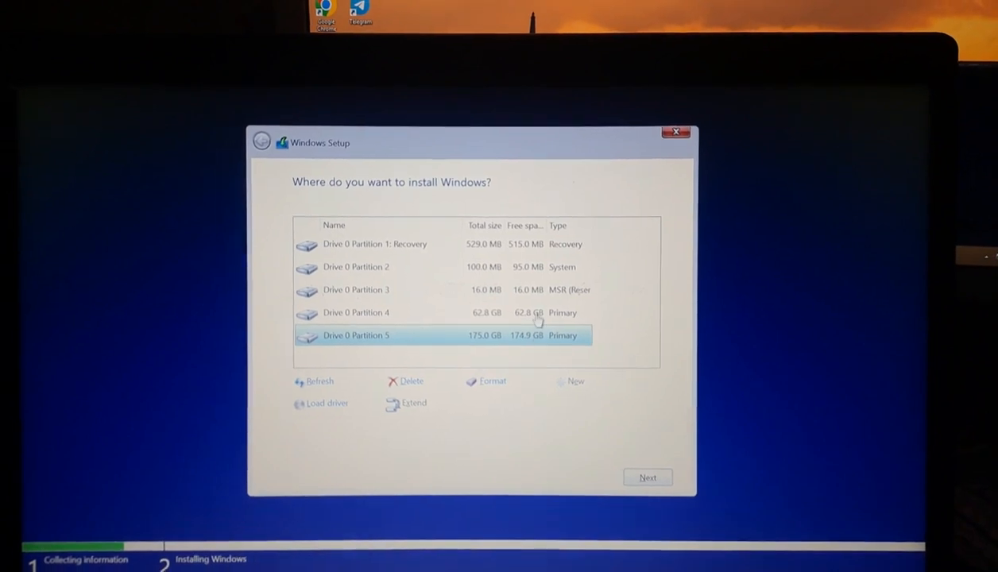
left_click(359, 309)
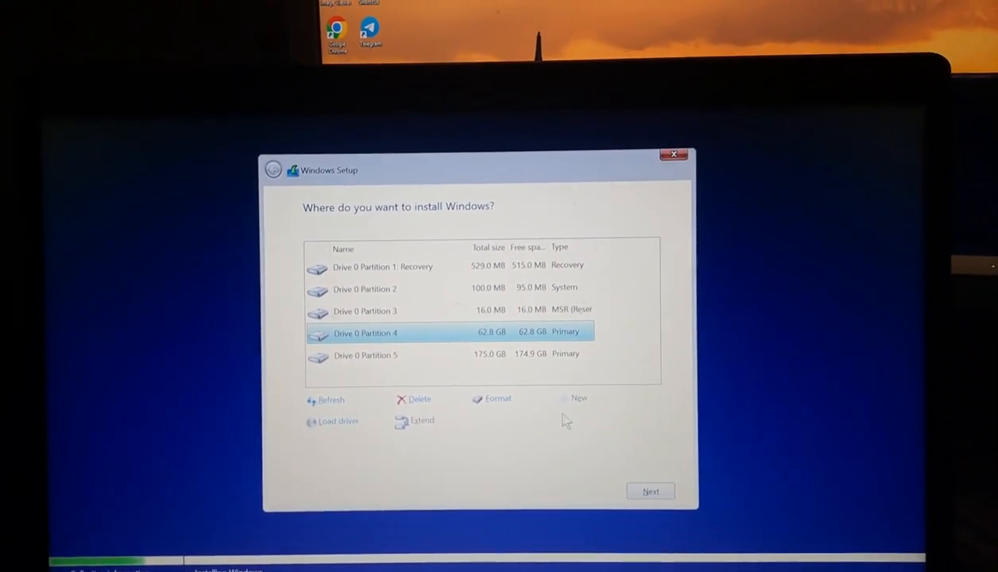
left_click(649, 490)
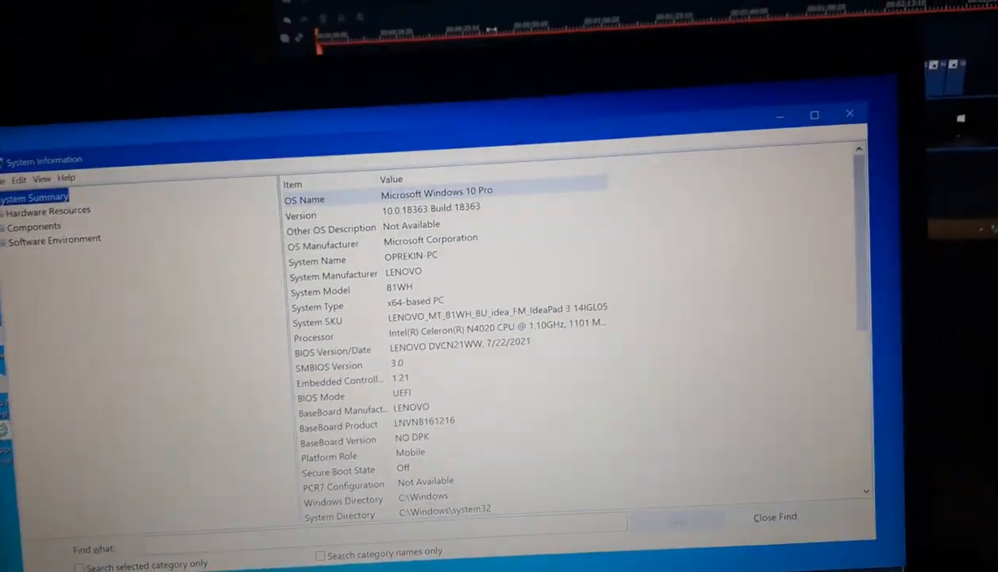
left_click(46, 210)
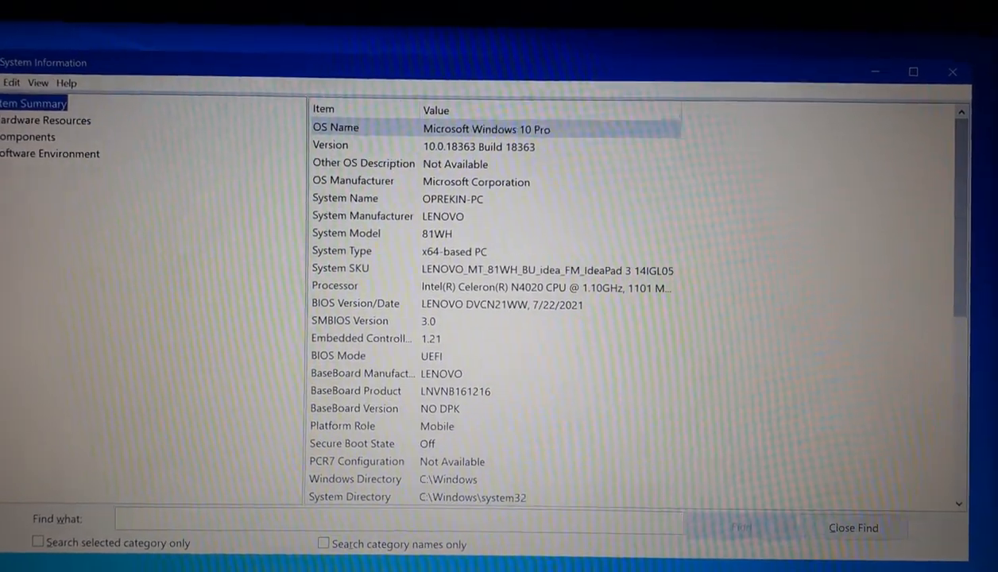
scroll("down", 3)
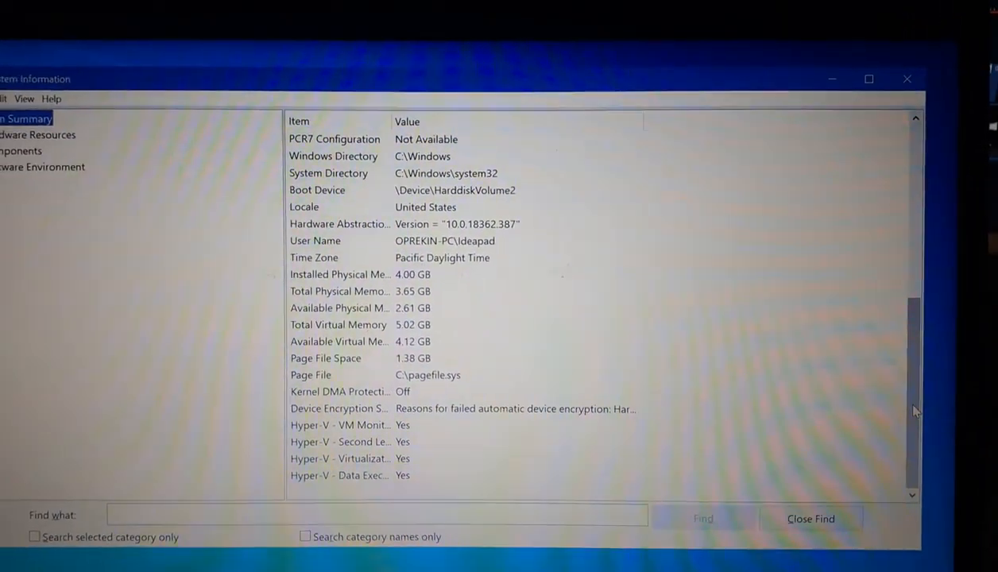